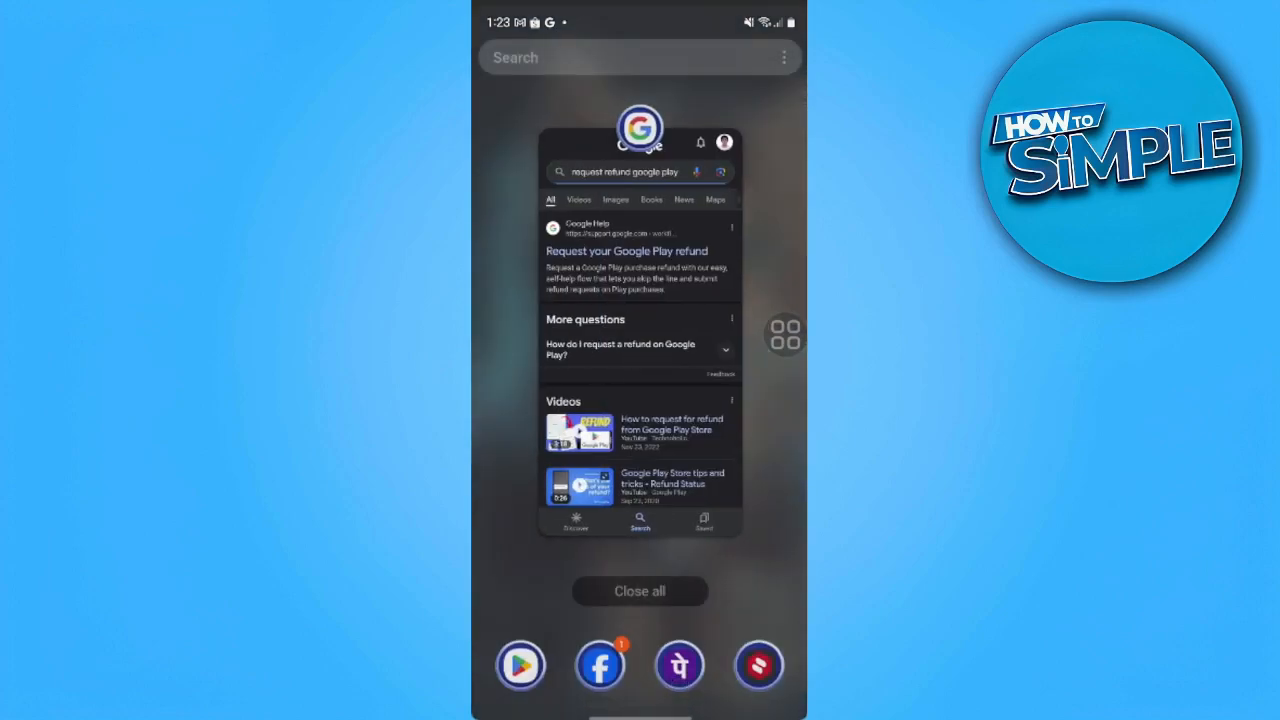
Step: Reopen the Google app card with the 'request refund google play' search results
{"action": "left_click", "coordinate": [640, 330]}
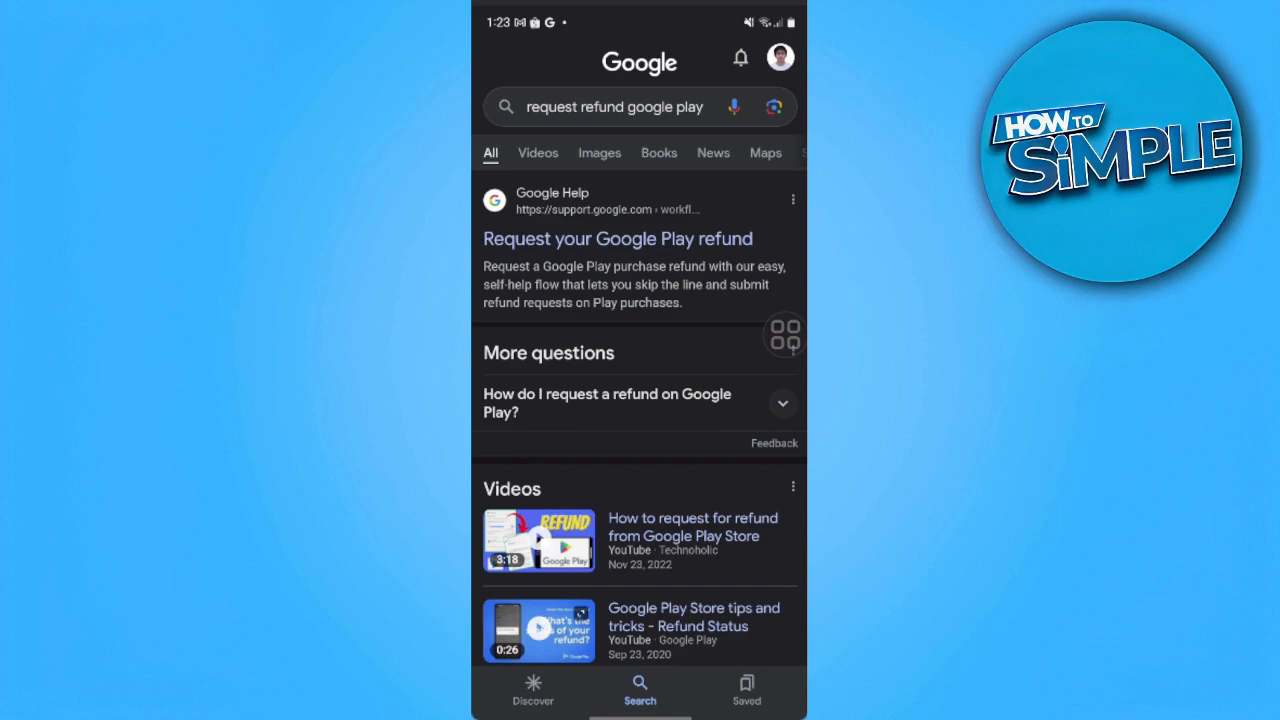
Step: Start the Play refund request, pass the policies, confirm the purchasing account and reach the purchase list
{"action": "left_click", "coordinate": [617, 238]}
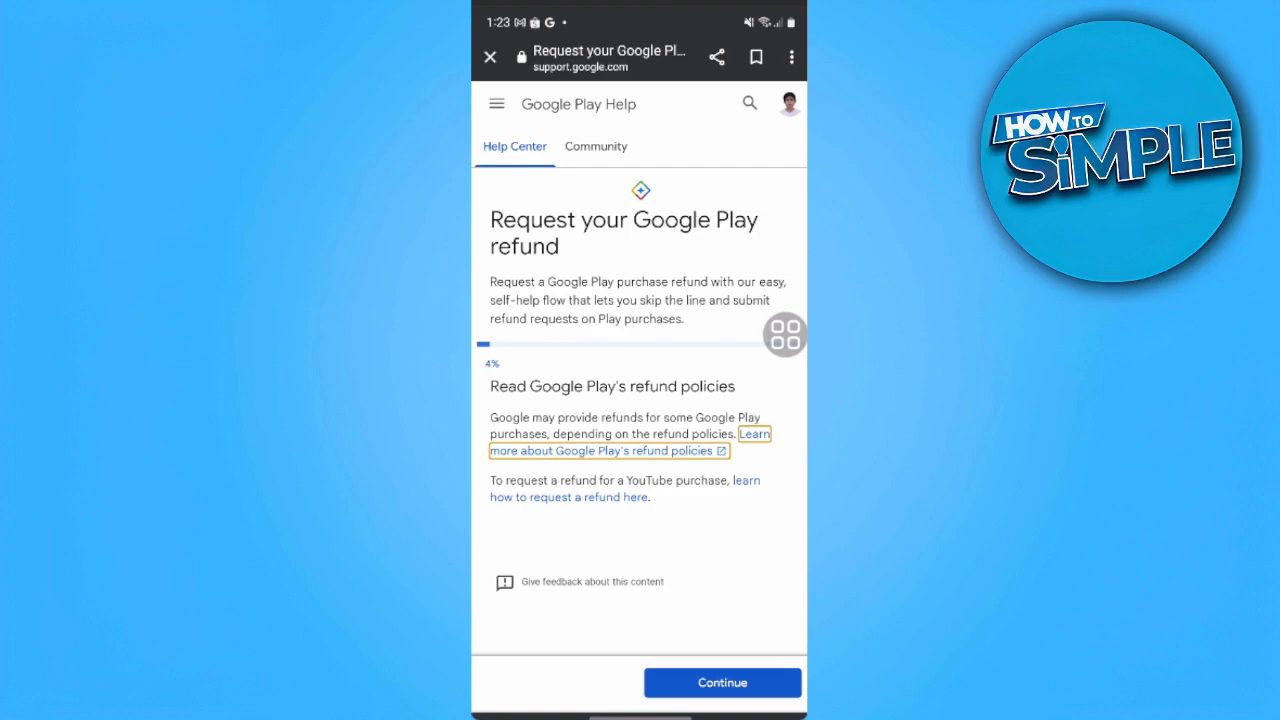
{"action": "left_click", "coordinate": [721, 682]}
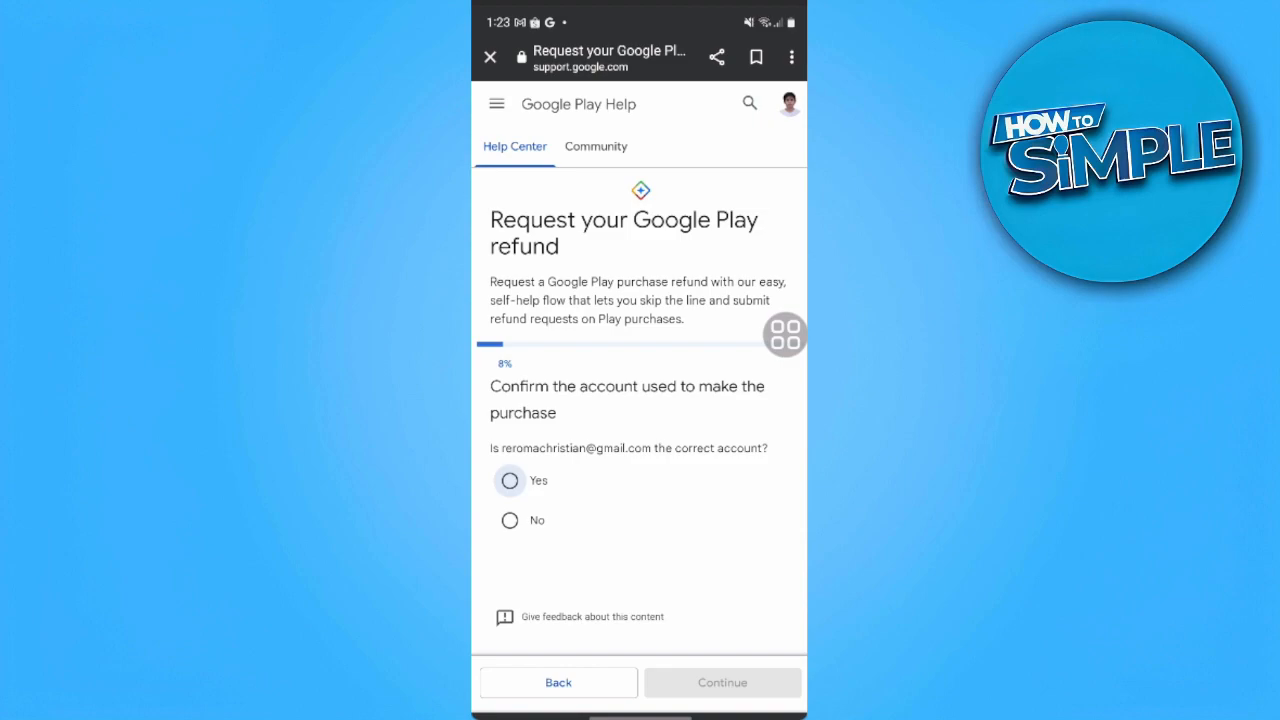
{"action": "left_click", "coordinate": [509, 481]}
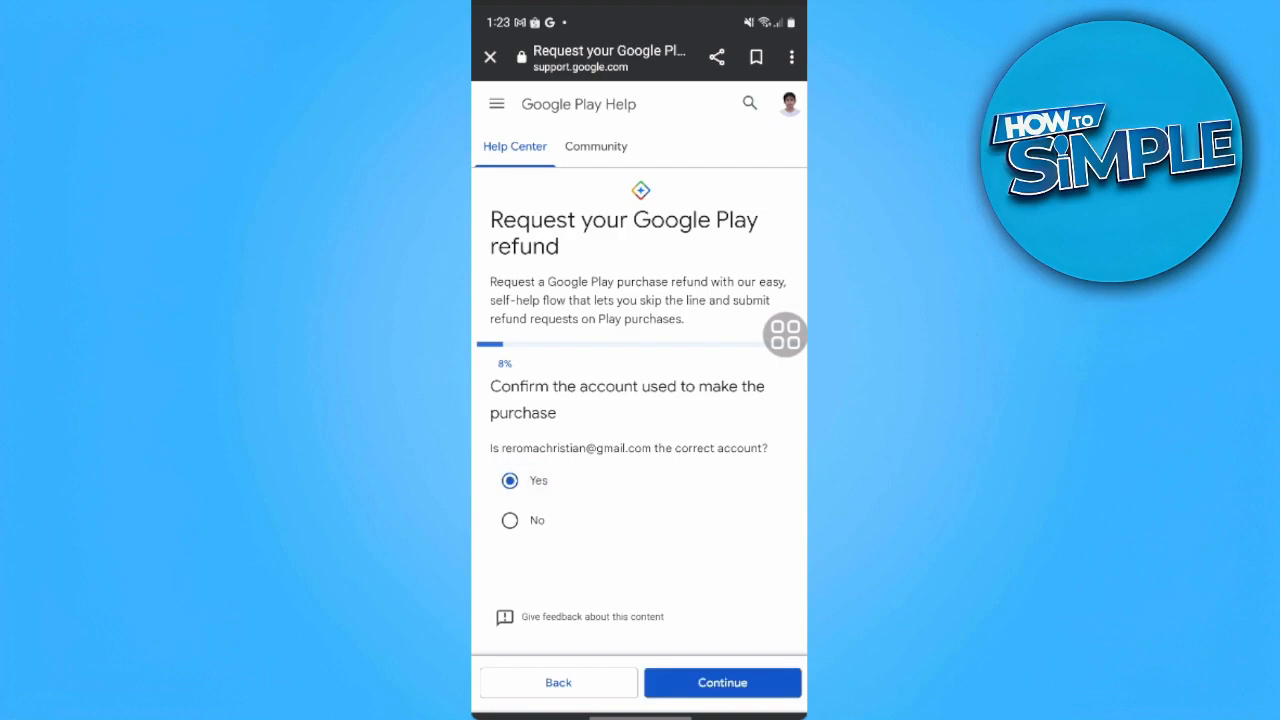
{"action": "left_click", "coordinate": [721, 682]}
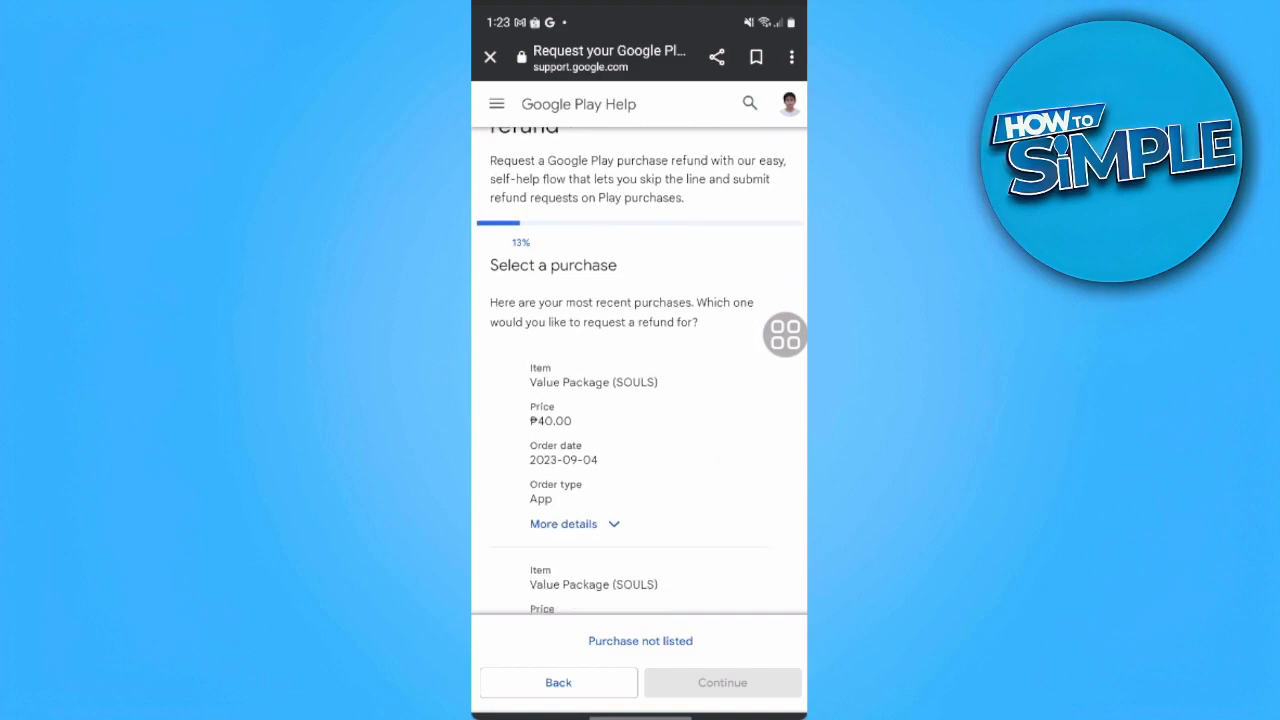
Step: Select the Value Package (SOULS) purchase from 2023-09-03 and continue to the refund reason
{"action": "scroll", "scroll_direction": "down", "scroll_amount": 3}
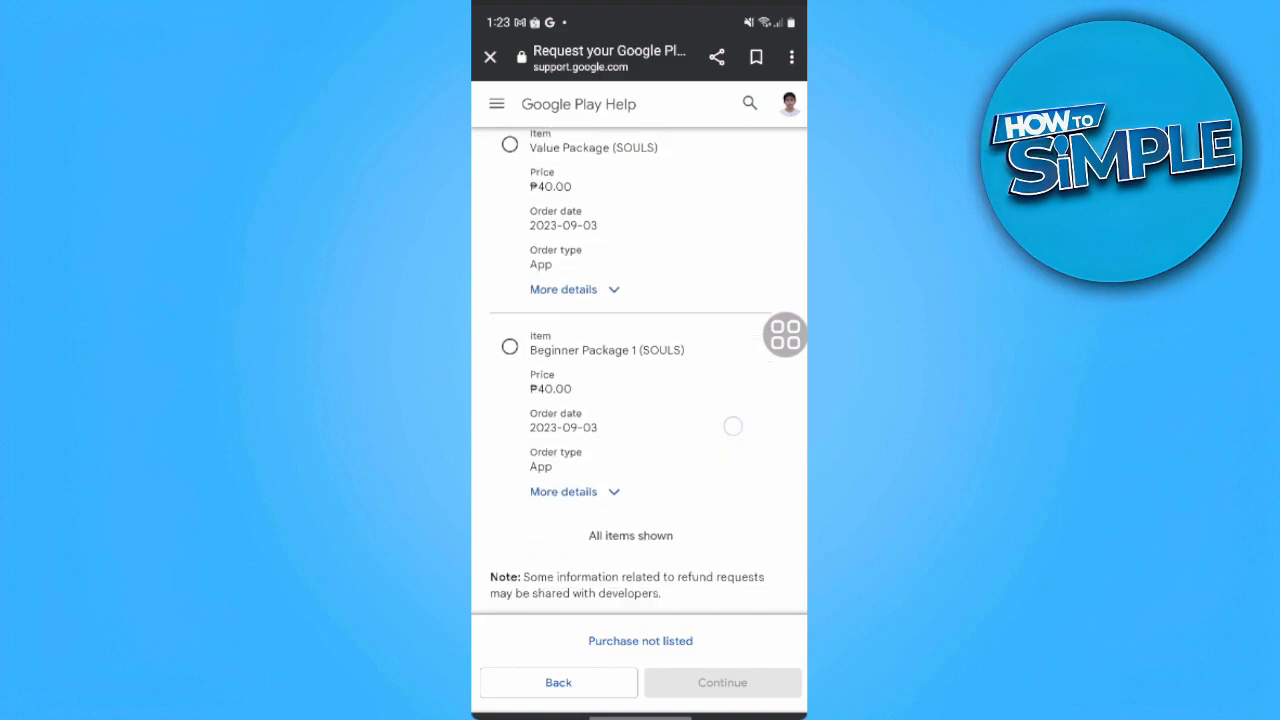
{"action": "scroll", "scroll_direction": "down", "scroll_amount": 3}
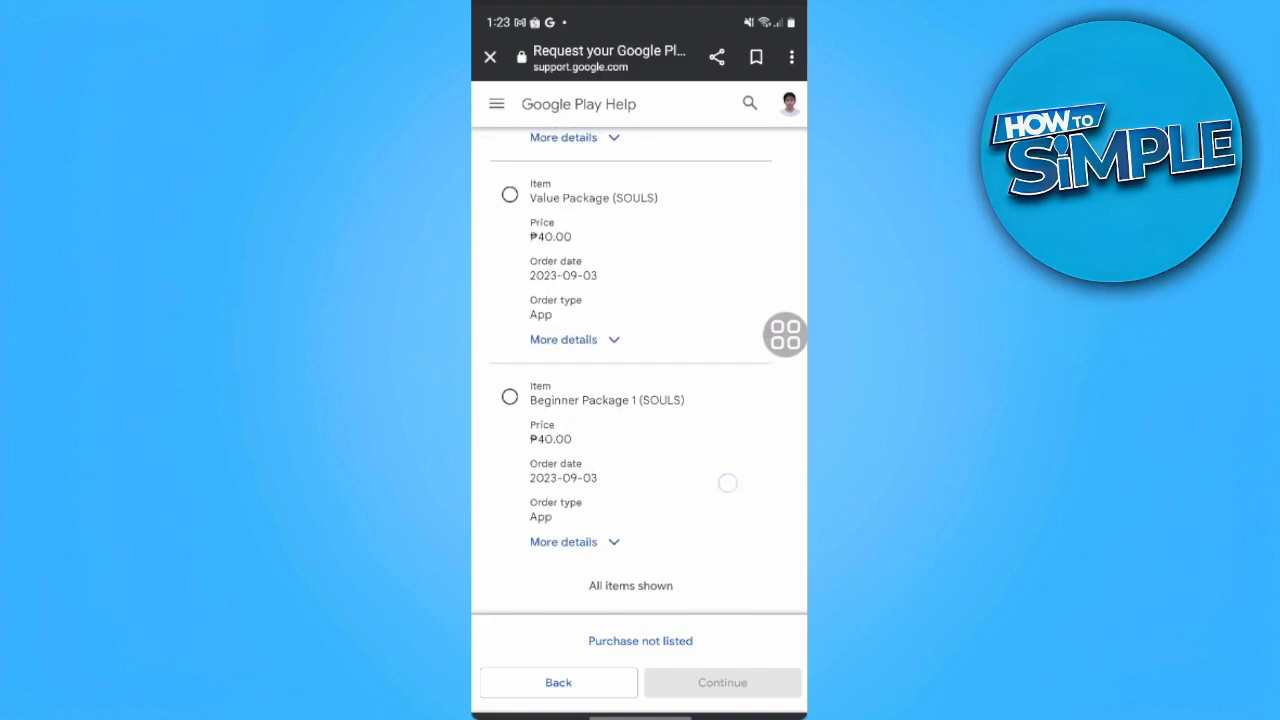
{"action": "scroll", "scroll_direction": "up", "scroll_amount": 3}
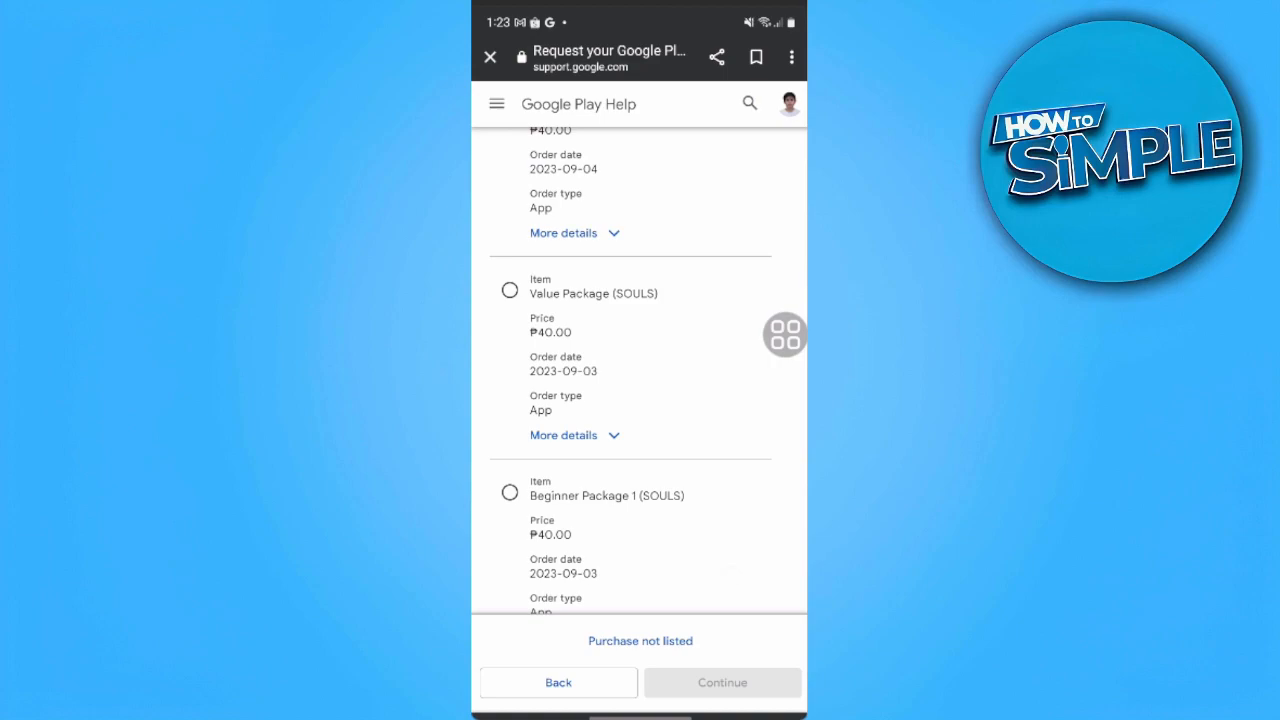
{"action": "scroll", "scroll_direction": "up", "scroll_amount": 3}
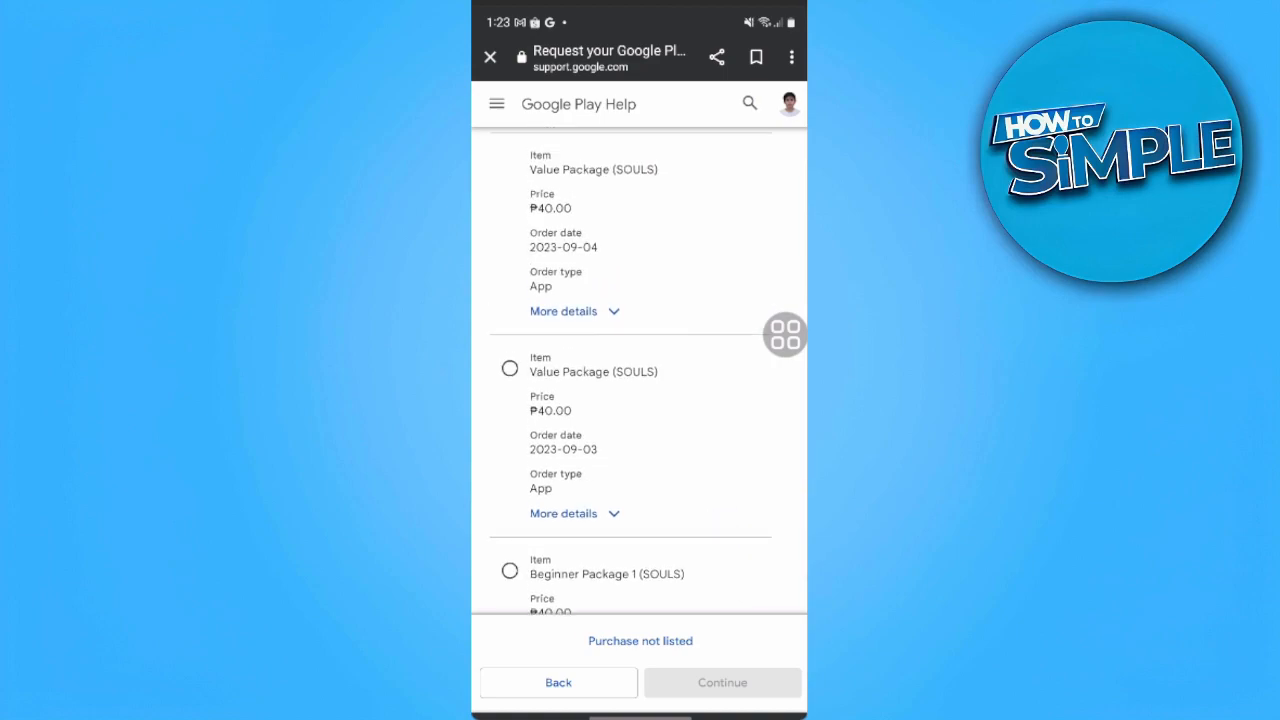
{"action": "scroll", "scroll_direction": "up", "scroll_amount": 3}
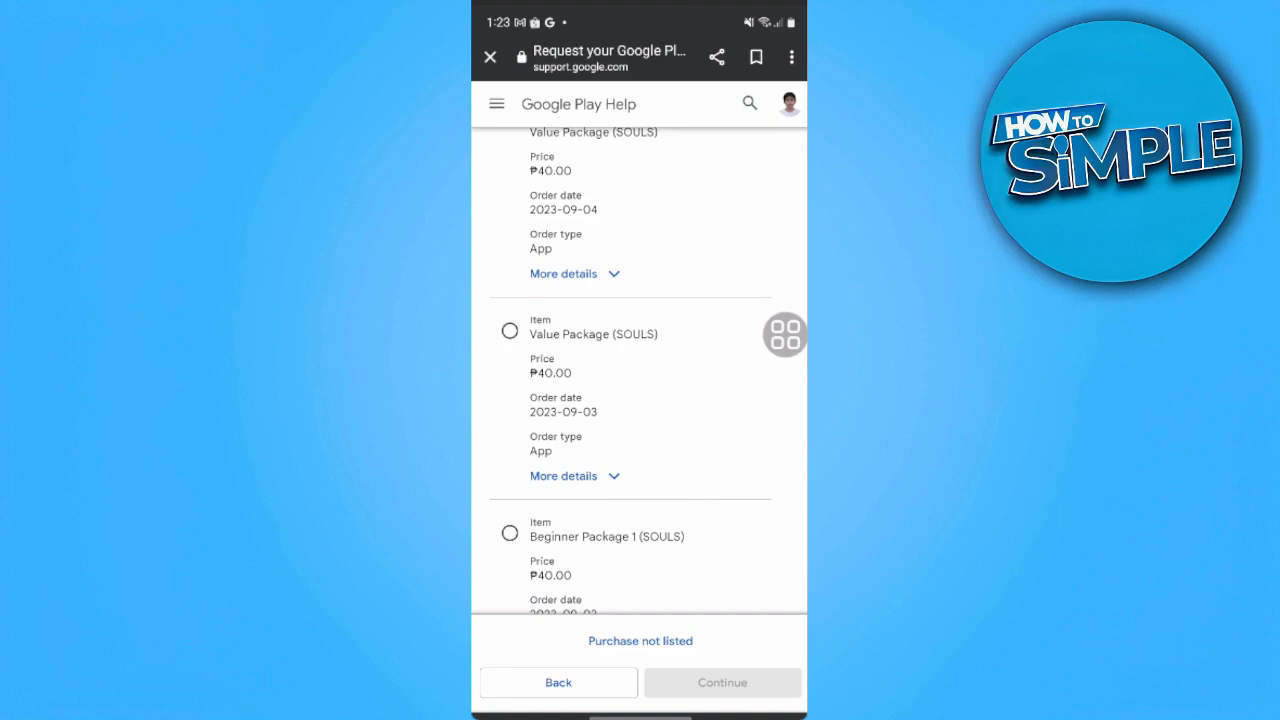
{"action": "left_click", "coordinate": [510, 330]}
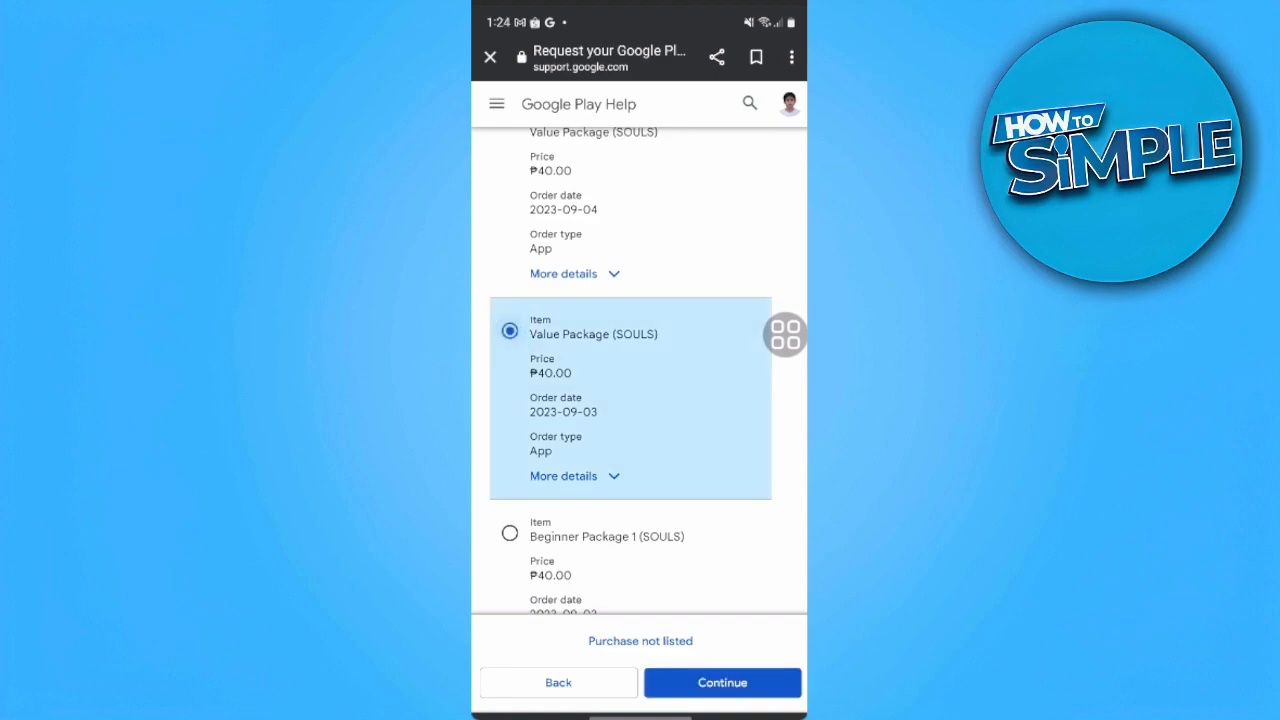
{"action": "left_click", "coordinate": [721, 682]}
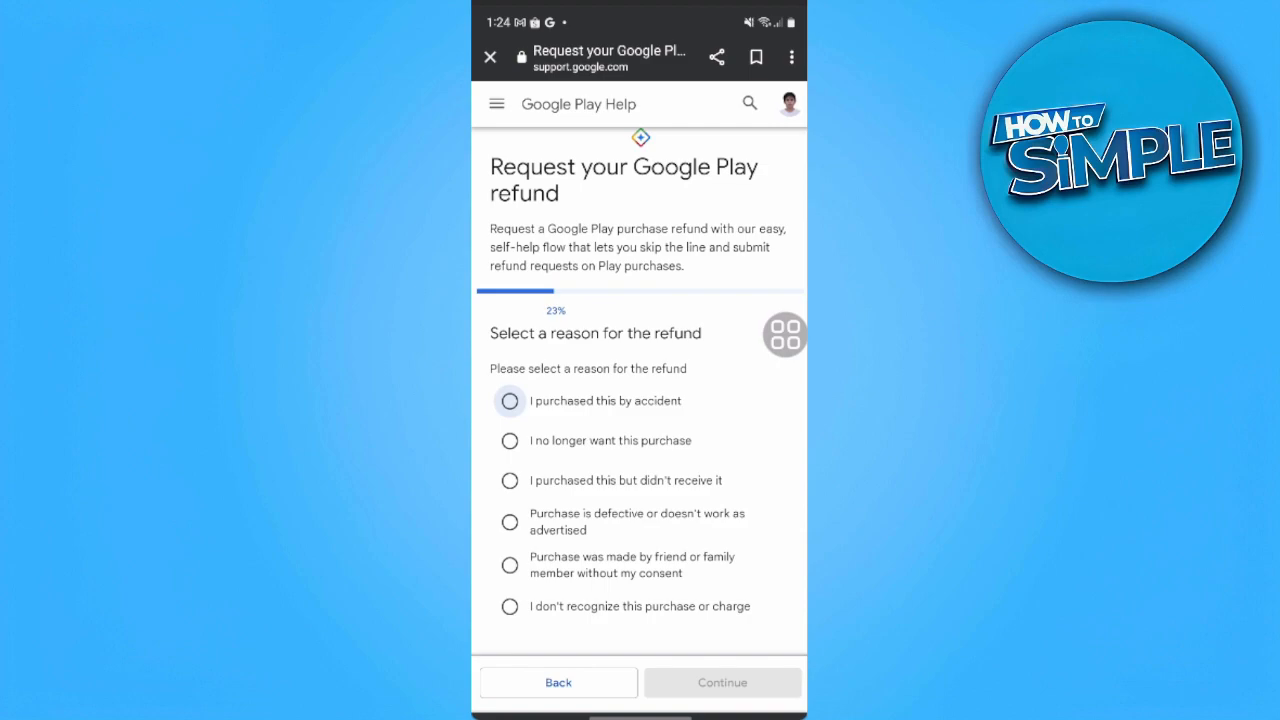
Step: Choose 'I purchased this by accident' as the reason and continue to the review
{"action": "left_click", "coordinate": [509, 400]}
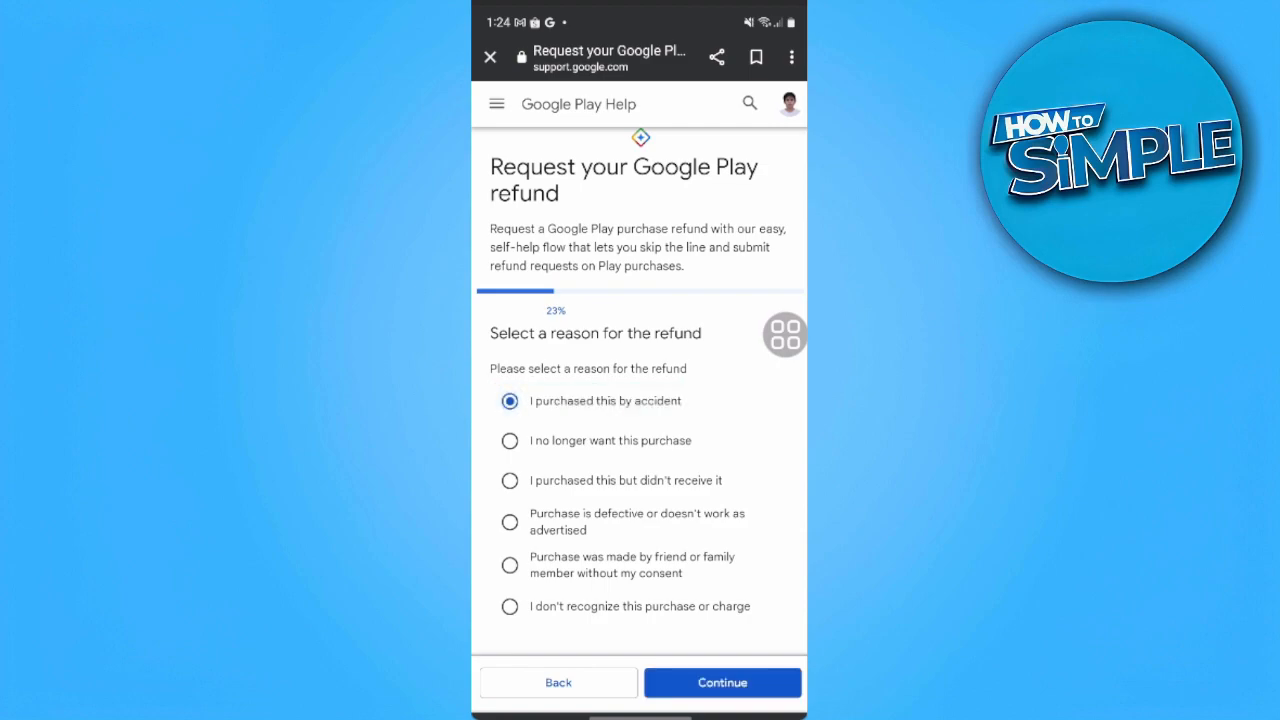
{"action": "left_click", "coordinate": [721, 682]}
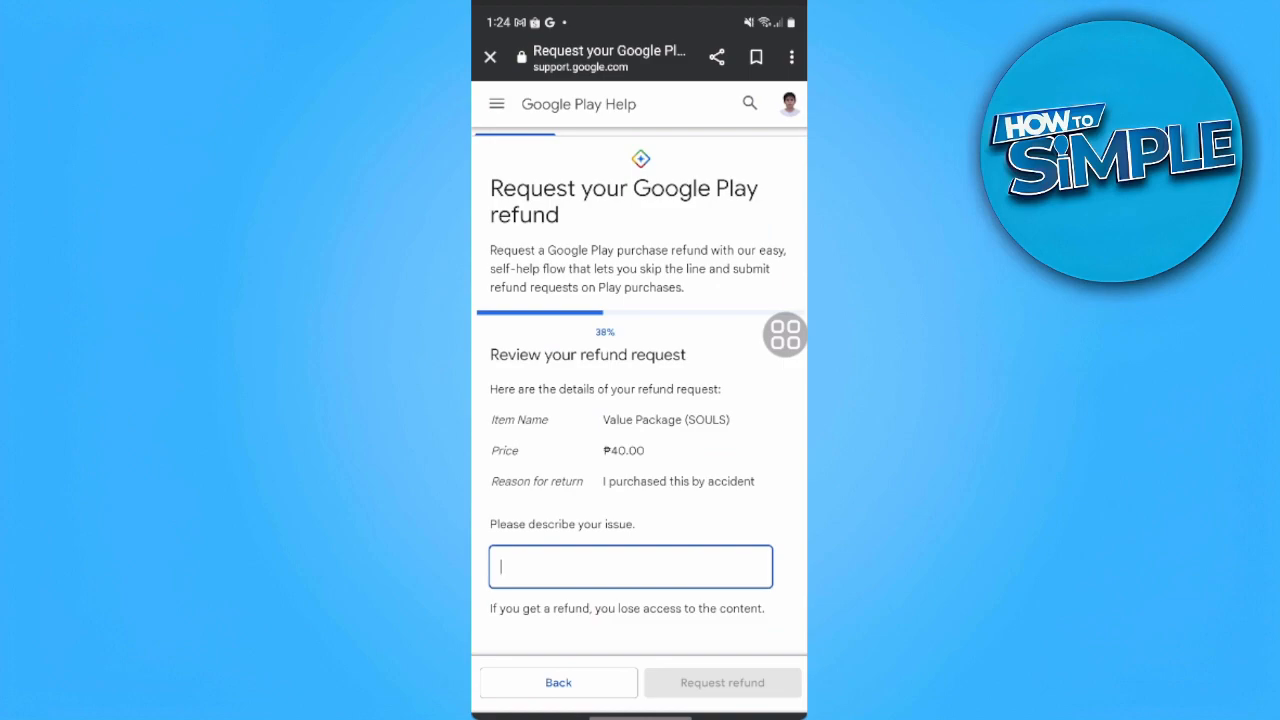
Step: Describe the issue as 'I clicked by mistake' and submit the refund request for review
{"action": "left_click", "coordinate": [630, 566]}
{"action": "type", "text": "I ck"}
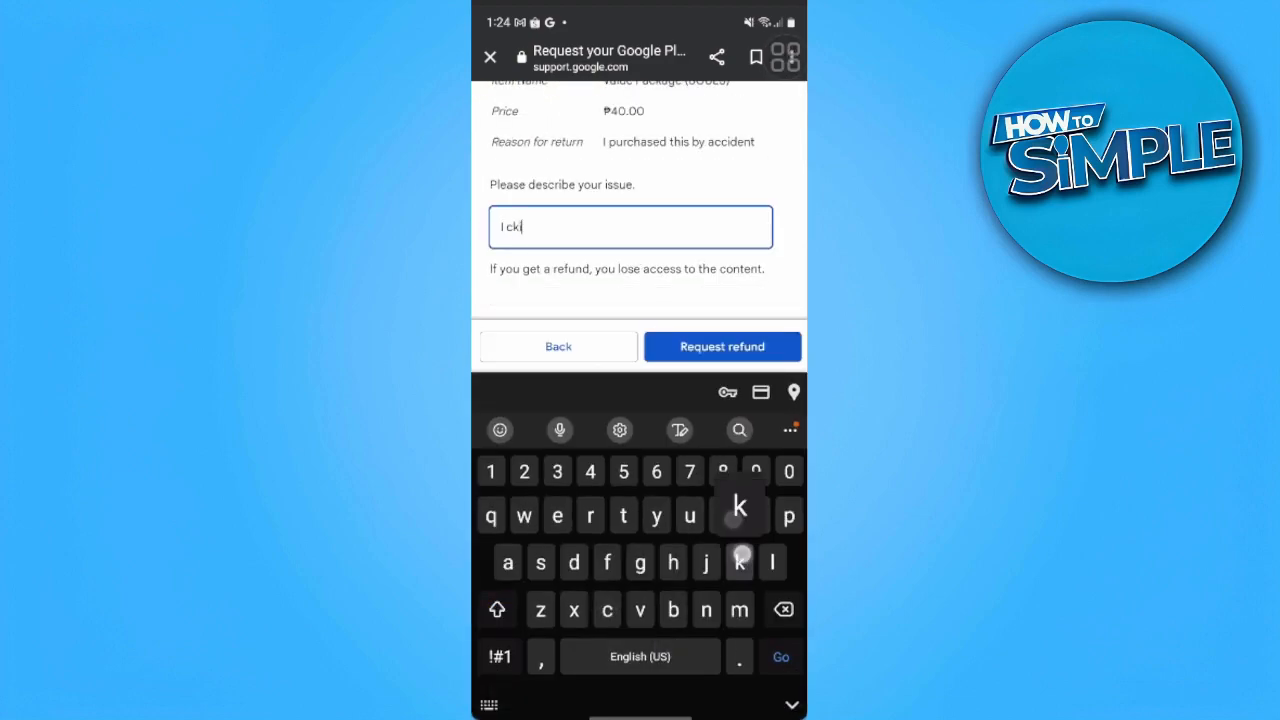
{"action": "type", "text": "licked by mistake"}
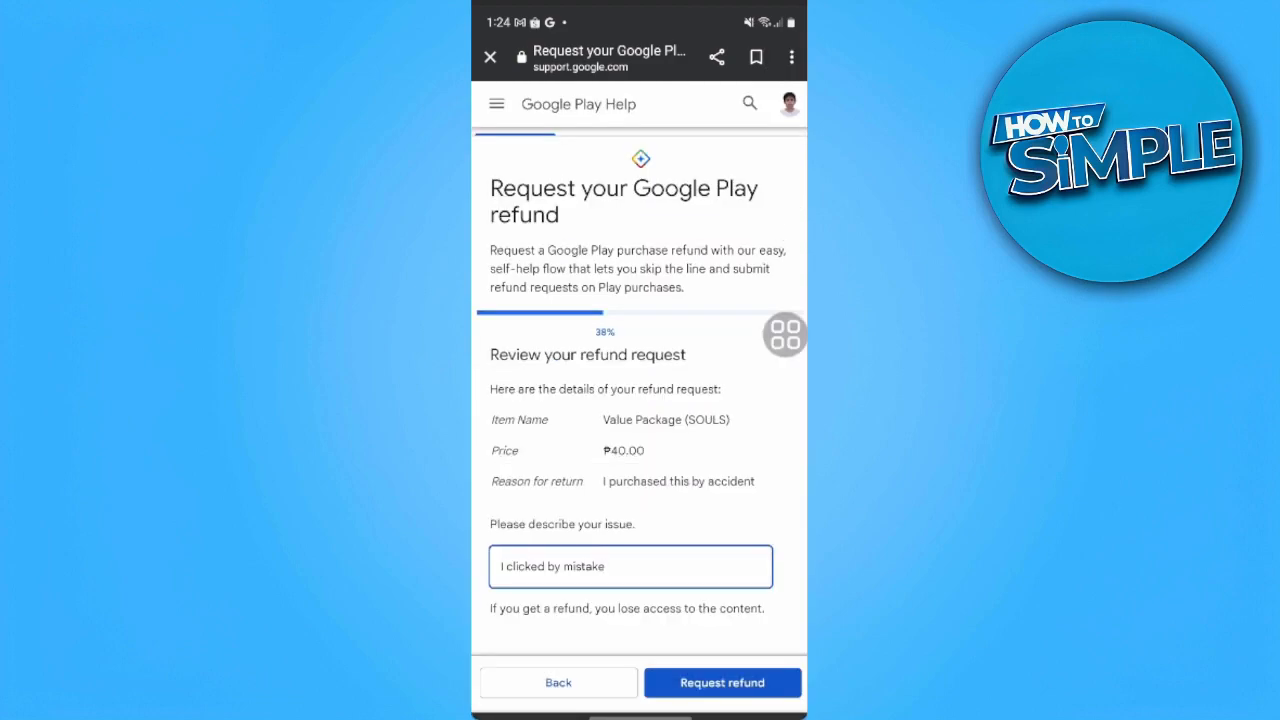
{"action": "left_click", "coordinate": [630, 566]}
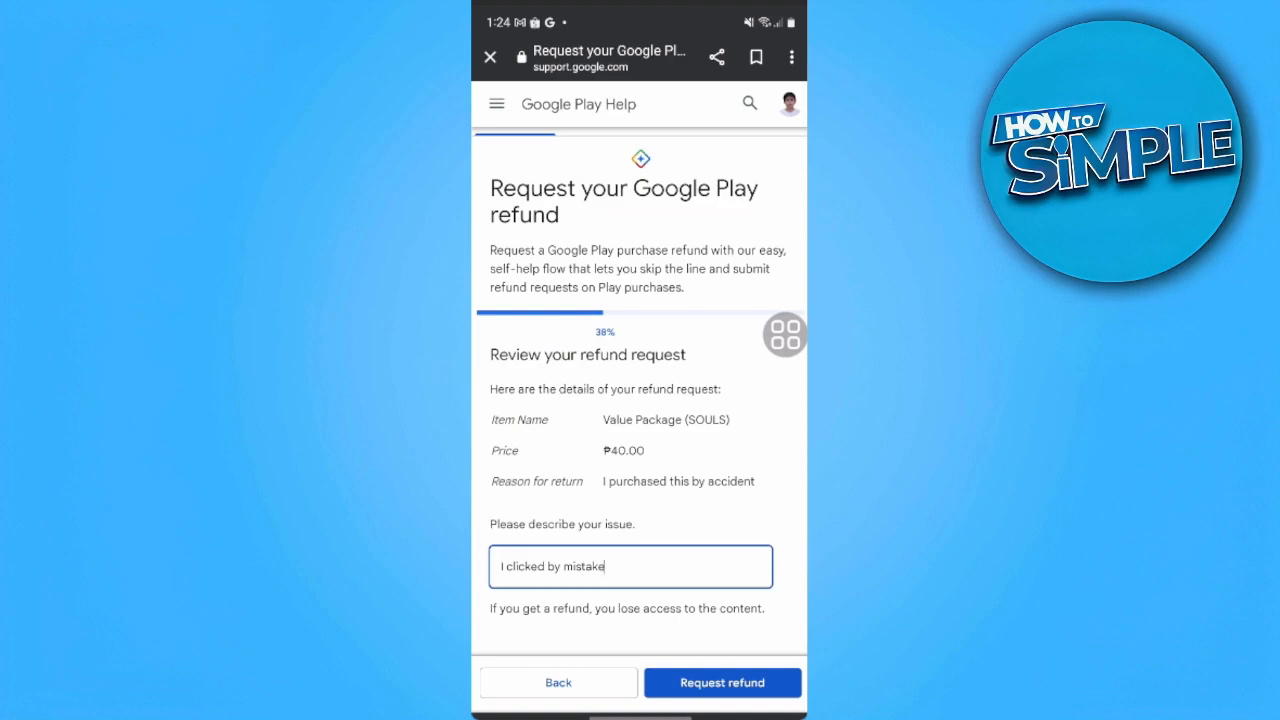
{"action": "left_click", "coordinate": [722, 682]}
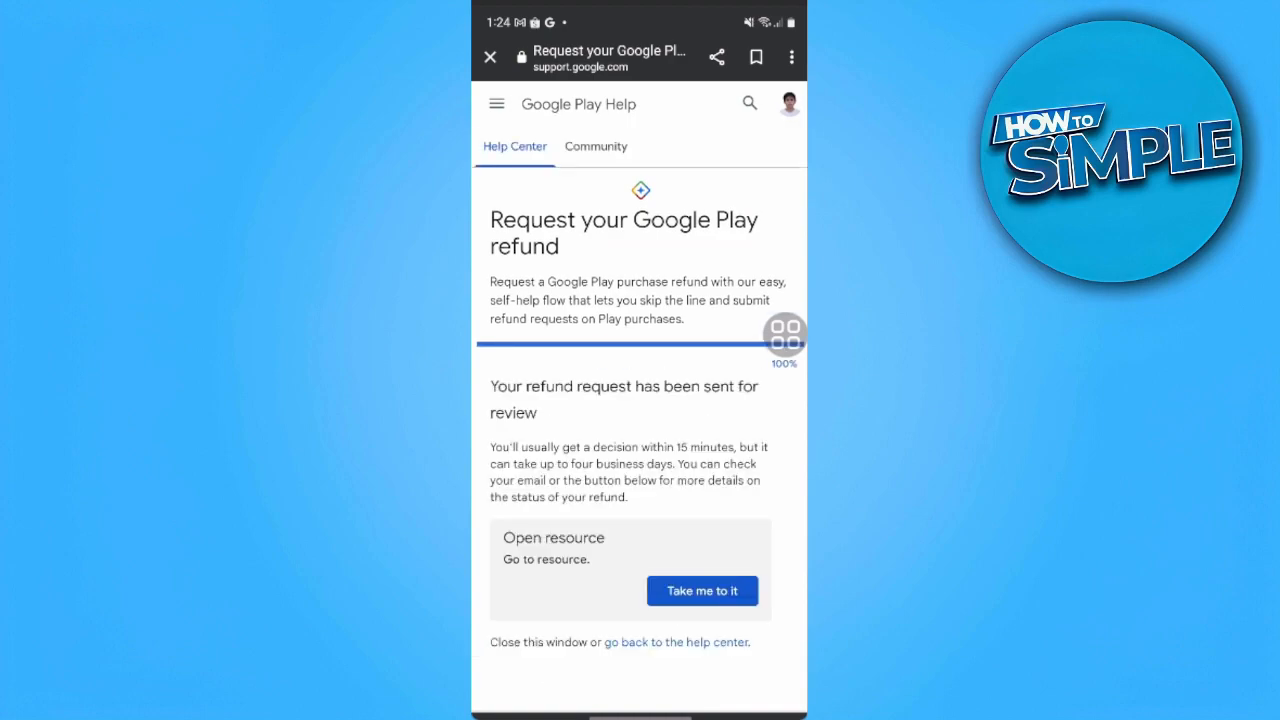